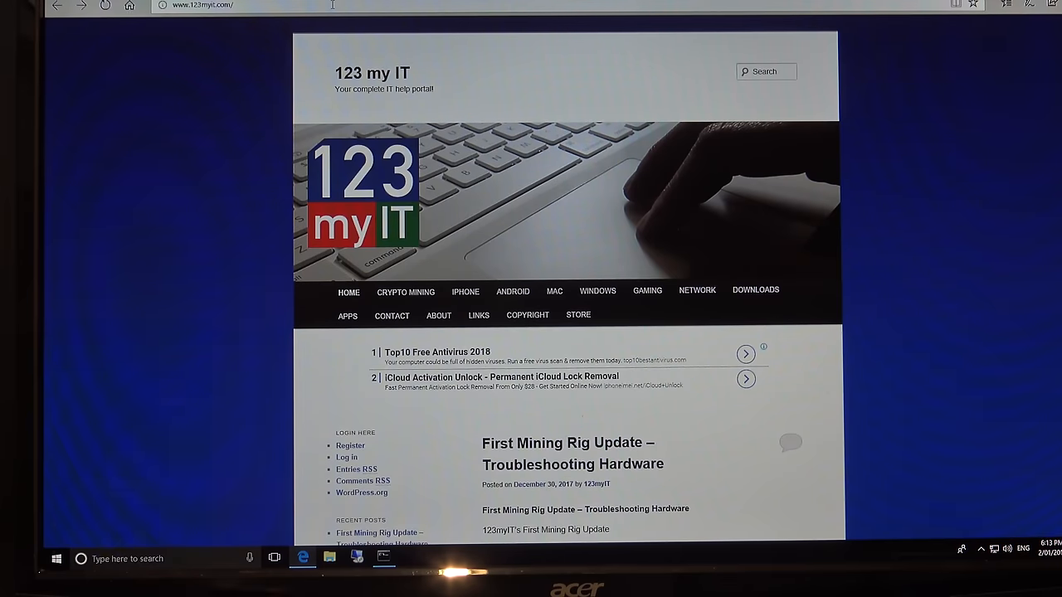
{"action": "mouse_move", "coordinate": [581, 65]}
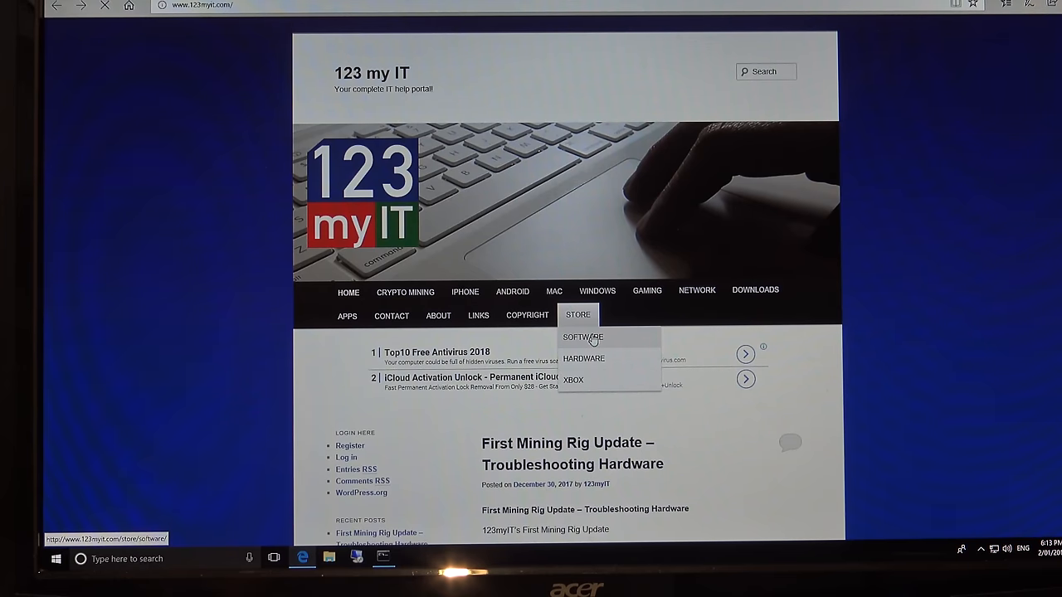
- Go to the Store Software page and browse down to the Microsoft Windows 10 editions
{"action": "left_click", "coordinate": [581, 339]}
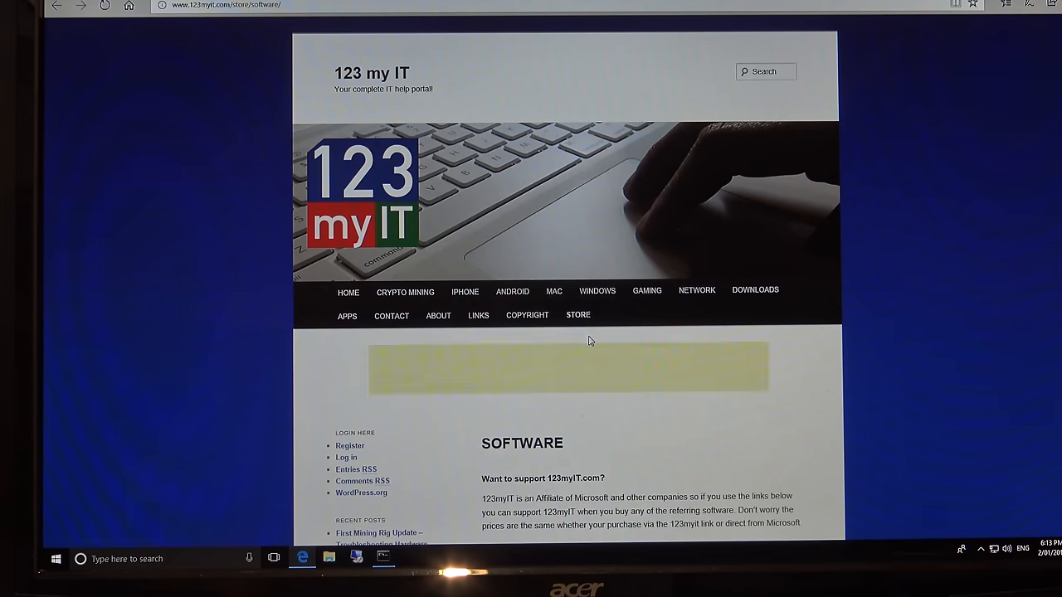
{"action": "scroll", "scroll_direction": "down", "scroll_amount": 3}
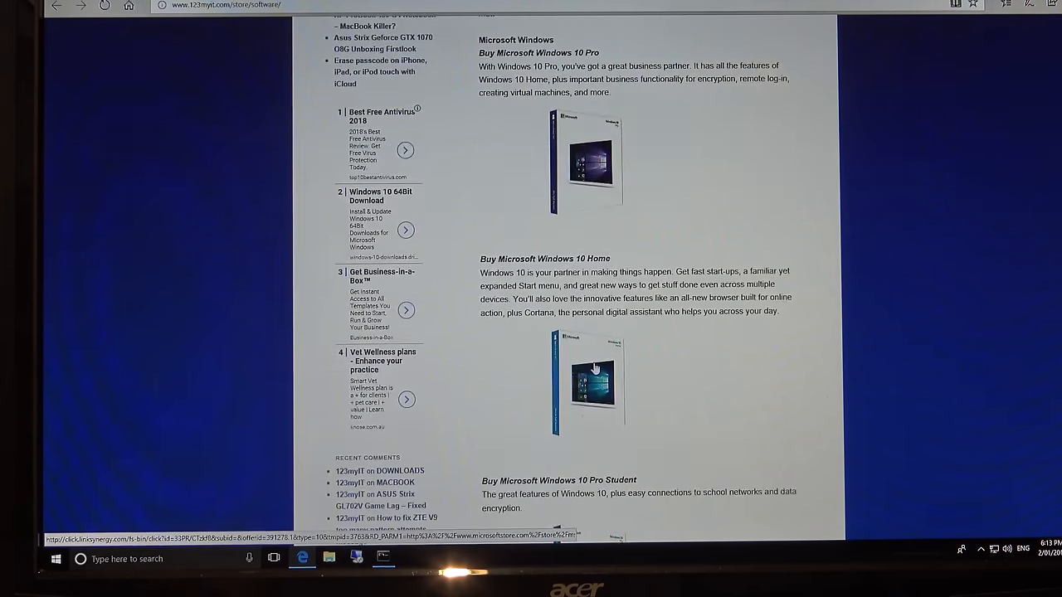
{"action": "scroll", "scroll_direction": "down", "scroll_amount": 3}
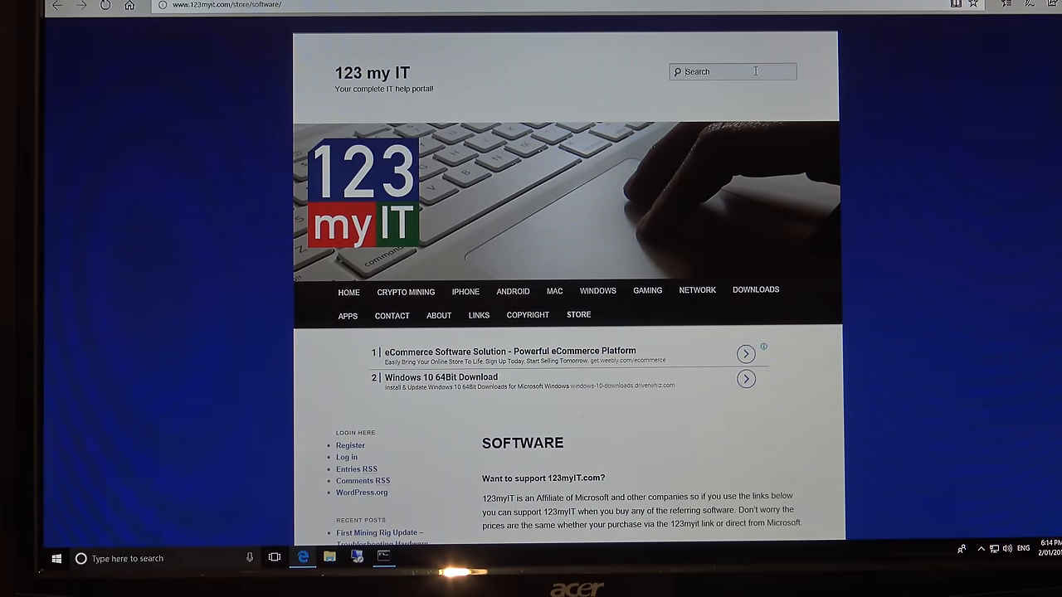
- Search the site for 'windows 10' and browse through the matching articles
{"action": "type", "text": "win"}
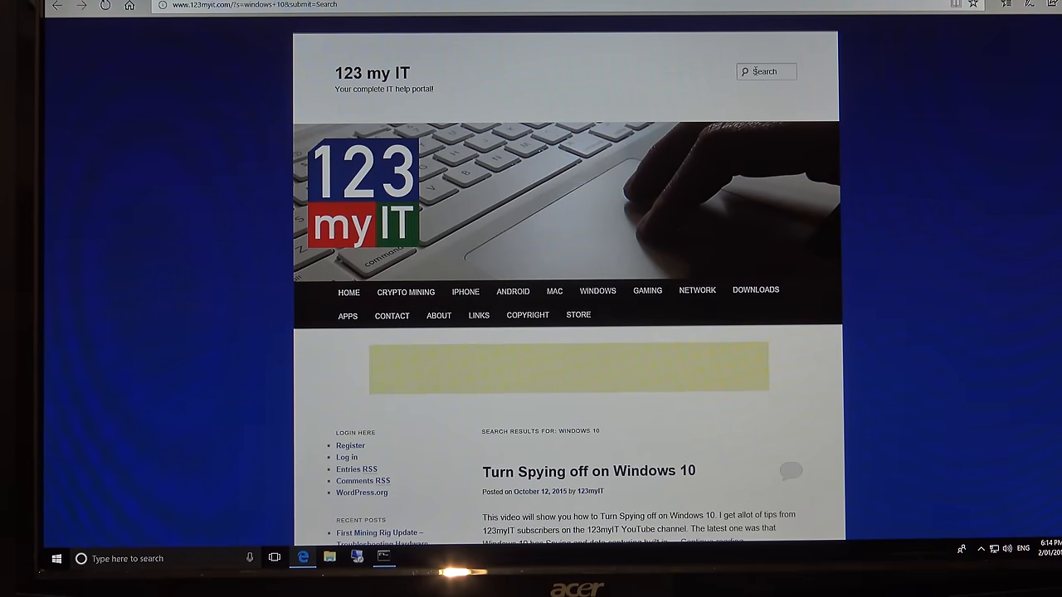
{"action": "scroll", "scroll_direction": "down", "scroll_amount": 3}
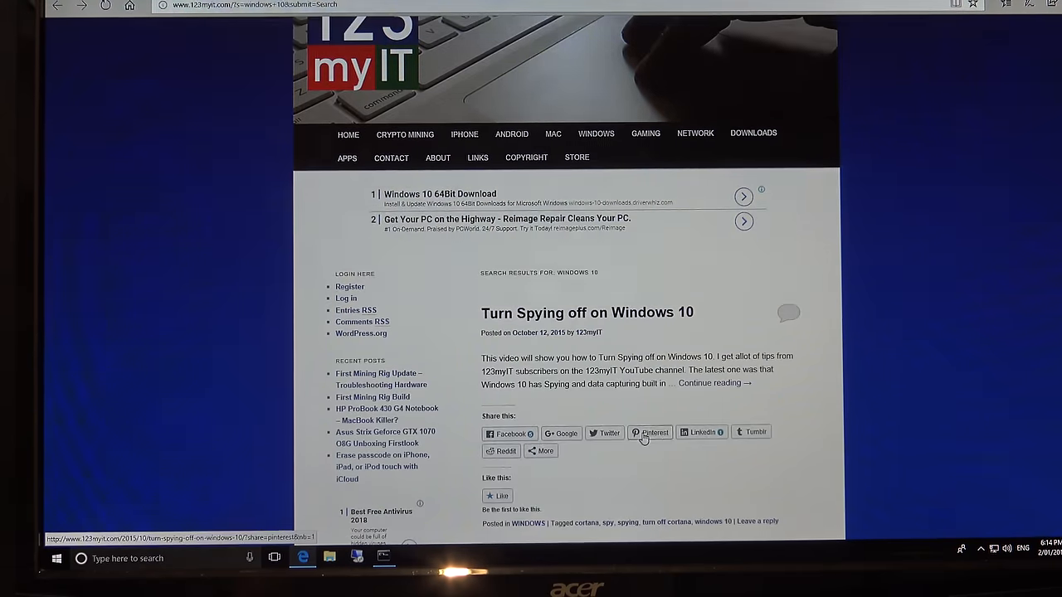
{"action": "scroll", "scroll_direction": "down", "scroll_amount": 3}
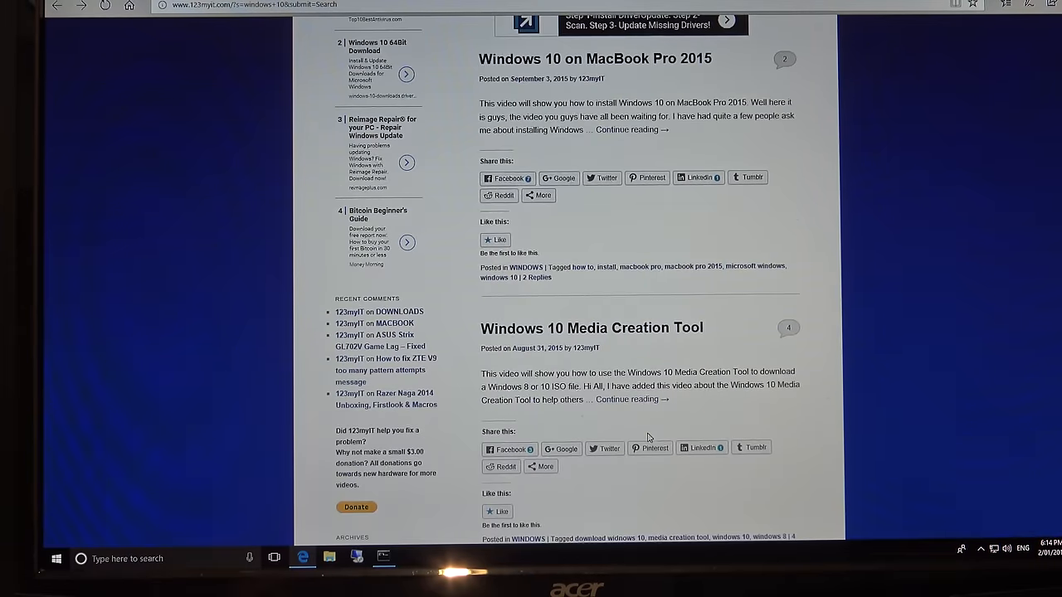
{"action": "scroll", "scroll_direction": "down", "scroll_amount": 3}
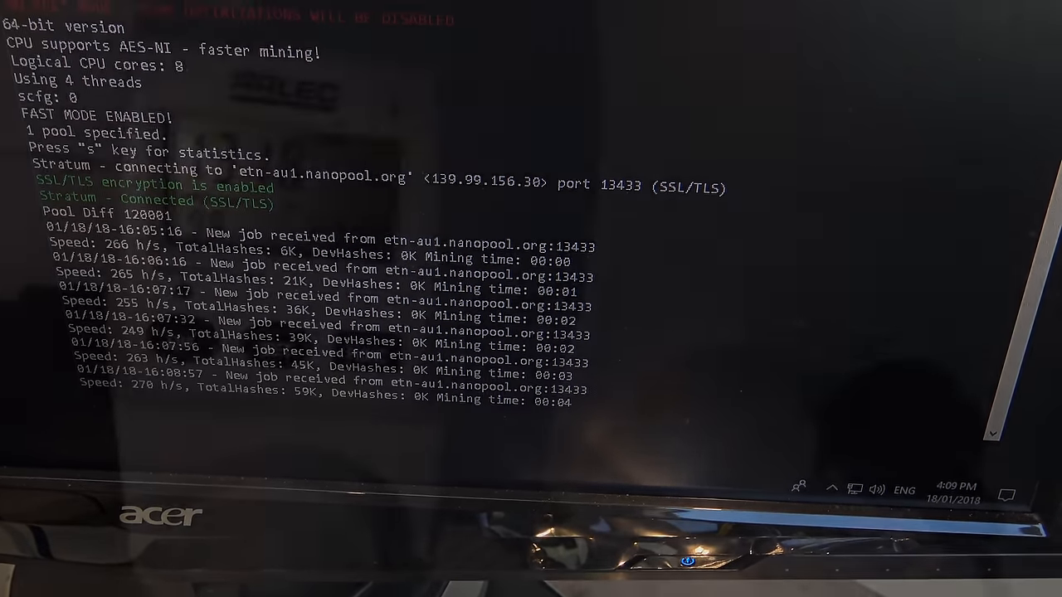
- Watch the miner console on etn-au1.nanopool.org receive jobs until a share is accepted
{"action": "scroll", "scroll_direction": "down", "scroll_amount": 3}
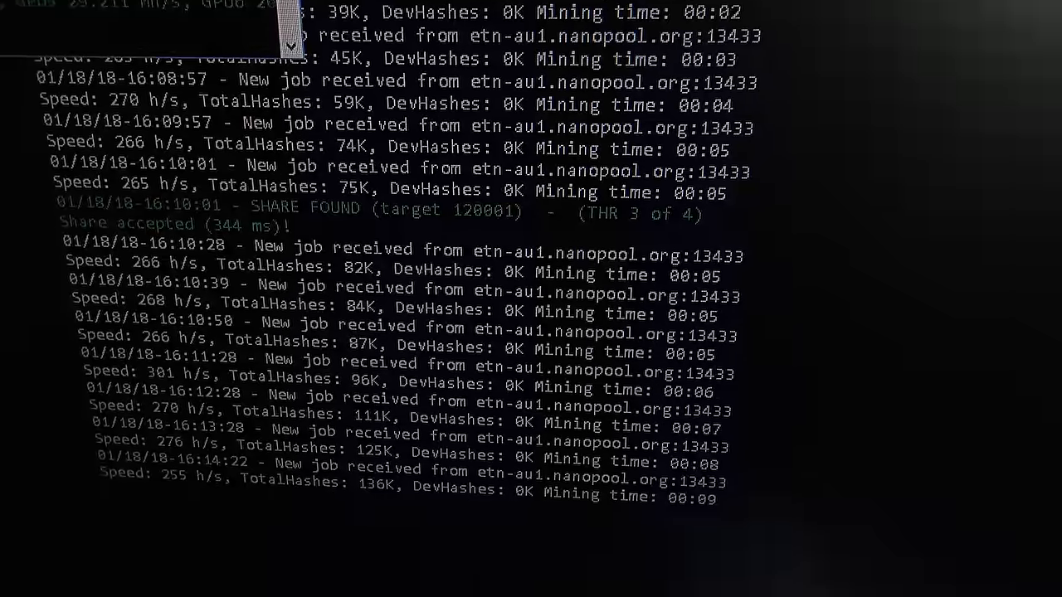